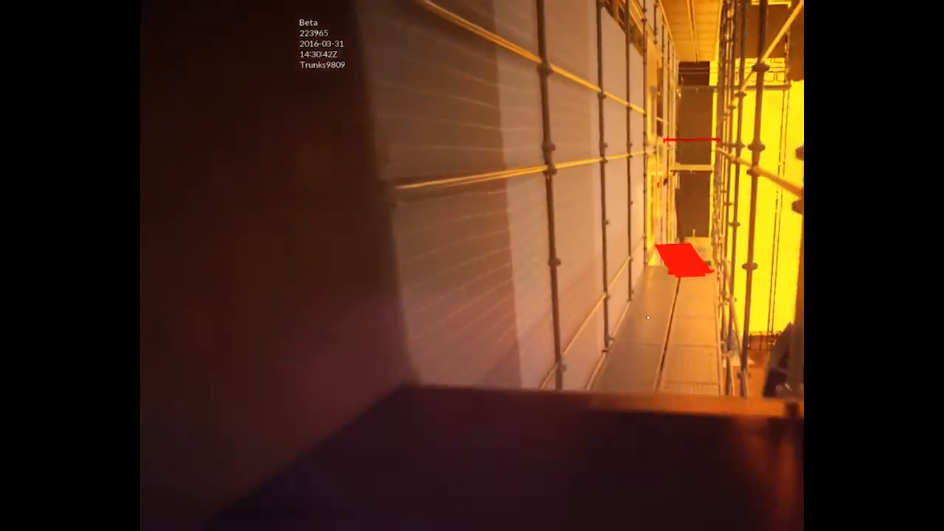
pyautogui.moveTo(472, 266)
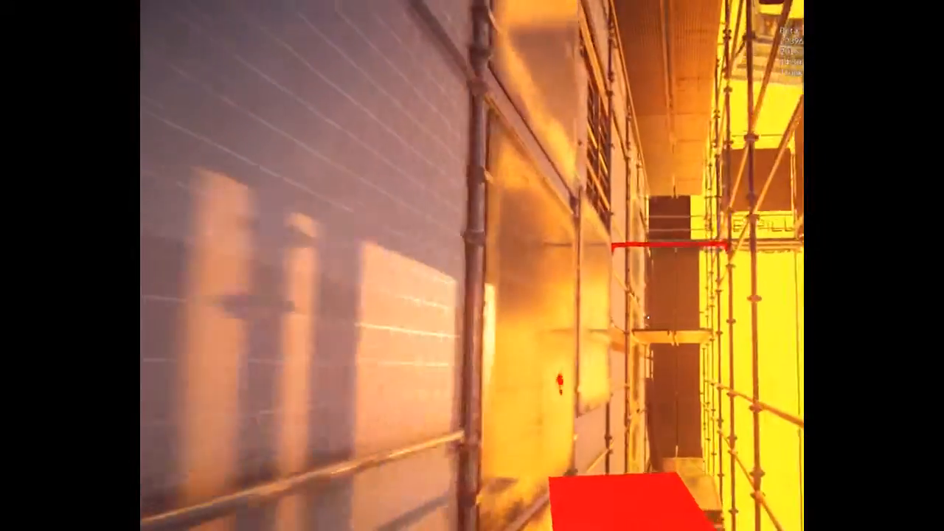